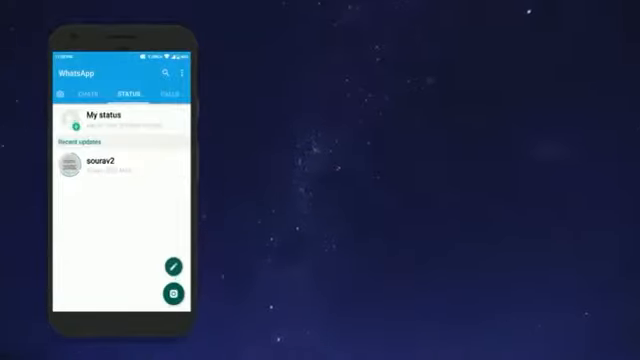
# Switch to the chats list, enter the conversation with the recalled message and start a reply 'hi th'.
pyautogui.click(76, 96)
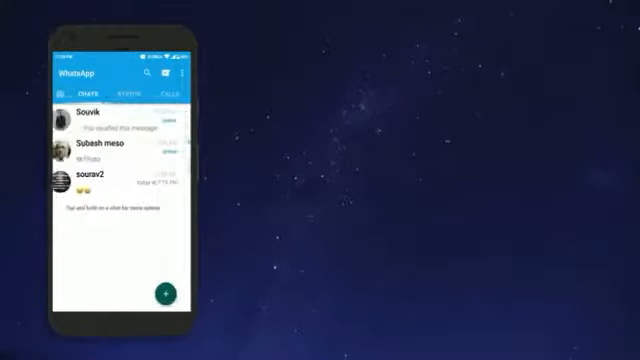
pyautogui.click(168, 292)
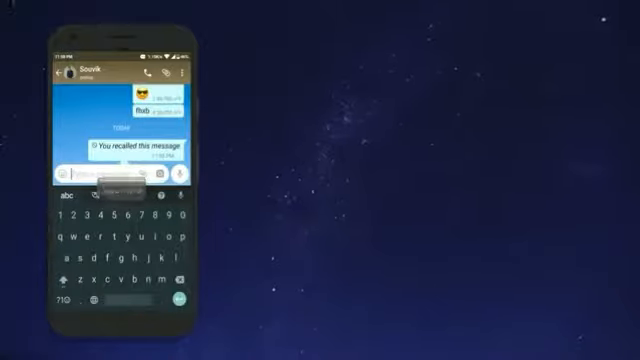
pyautogui.write('hi th')
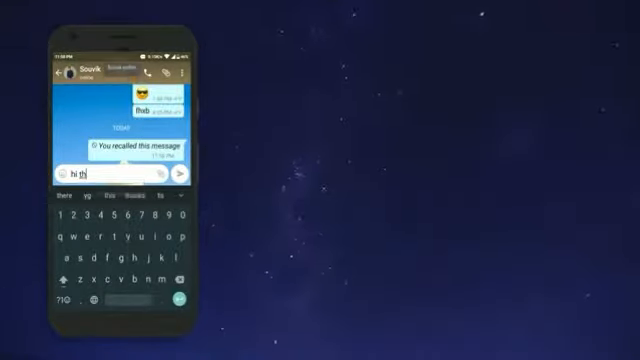
pyautogui.click(188, 176)
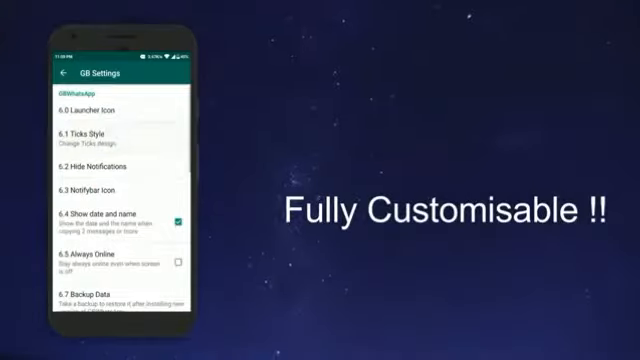
pyautogui.scroll(3)
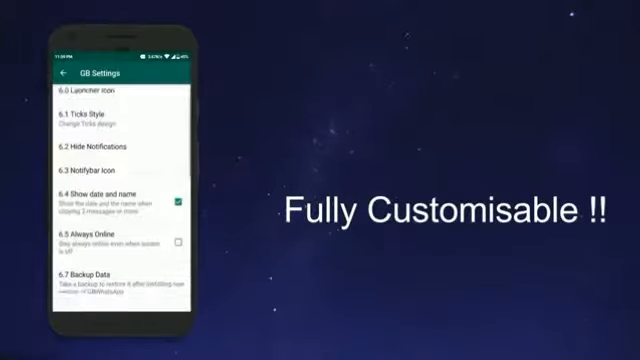
pyautogui.scroll(-3)
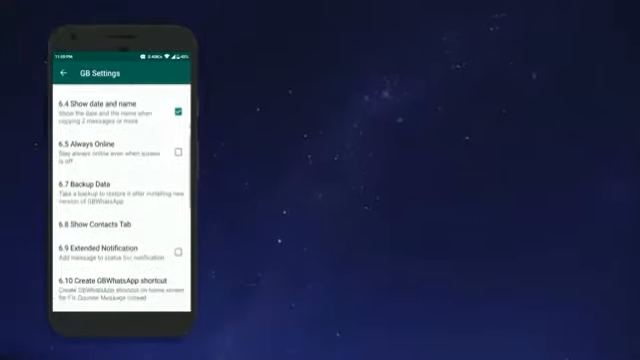
pyautogui.scroll(-3)
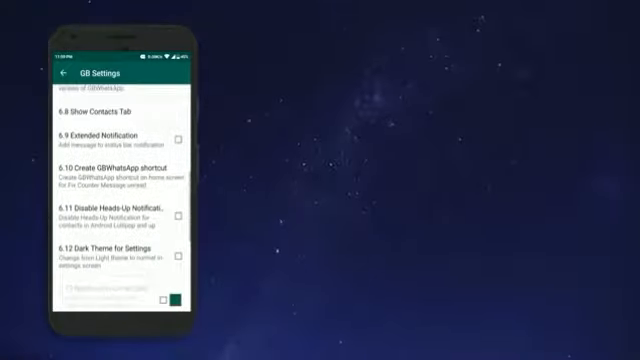
pyautogui.scroll(3)
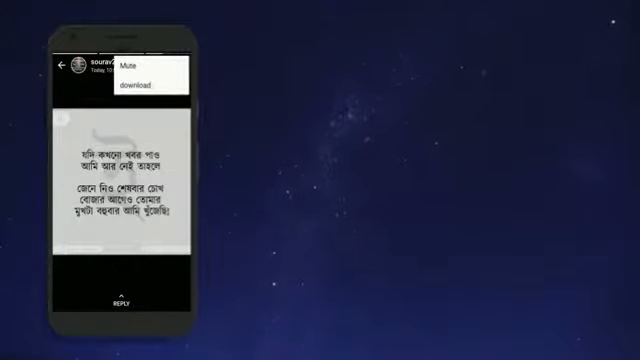
# Save the viewed text status to the gallery, leave the viewer and return to the chats list.
pyautogui.click(142, 82)
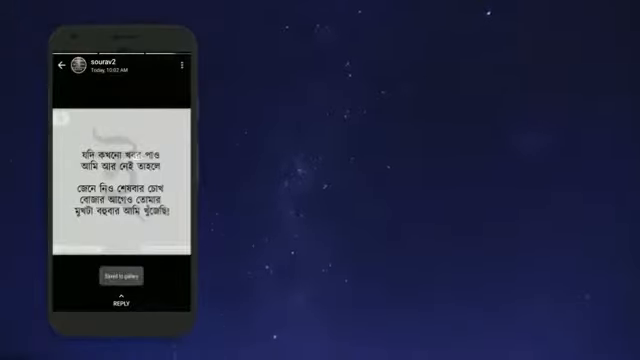
pyautogui.click(62, 62)
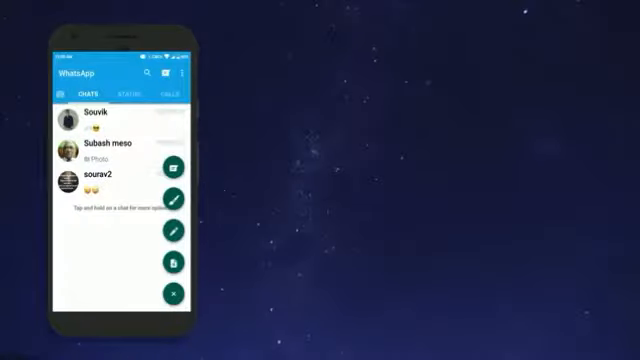
pyautogui.click(172, 296)
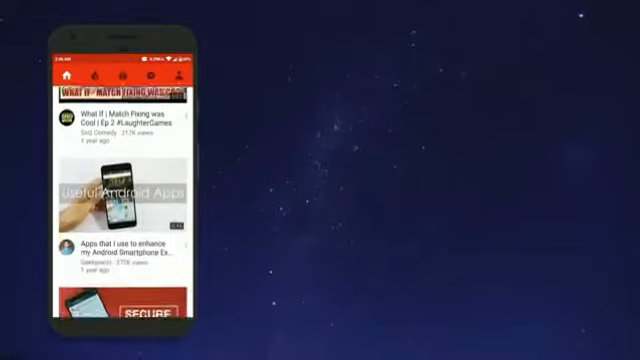
# Scroll down the OGYouTube home feed of recommended videos.
pyautogui.scroll(-3)
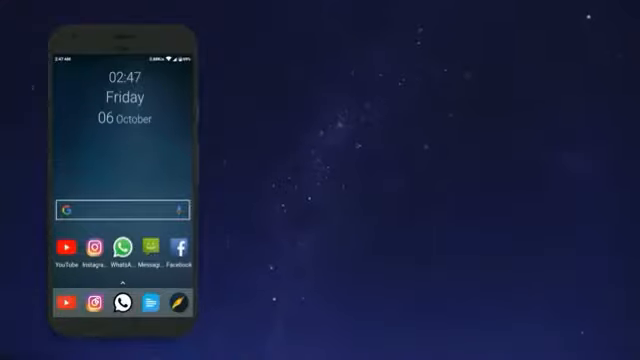
# Play a video in a floating popup over the home screen, then return to it and show its playback options.
pyautogui.click(64, 248)
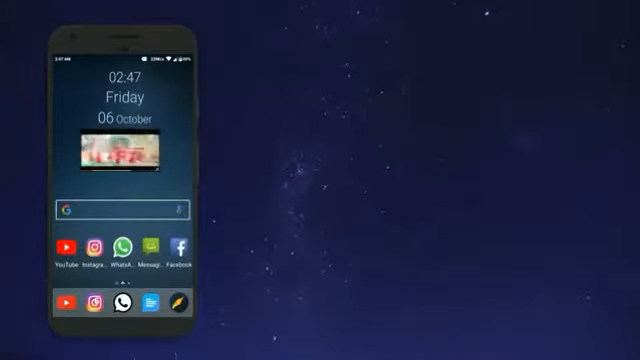
pyautogui.scroll(3)
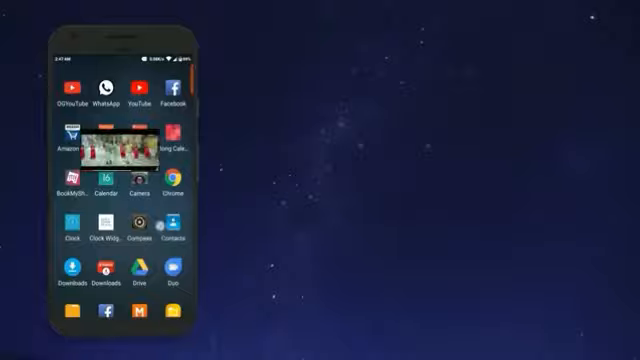
pyautogui.hscroll(-3)
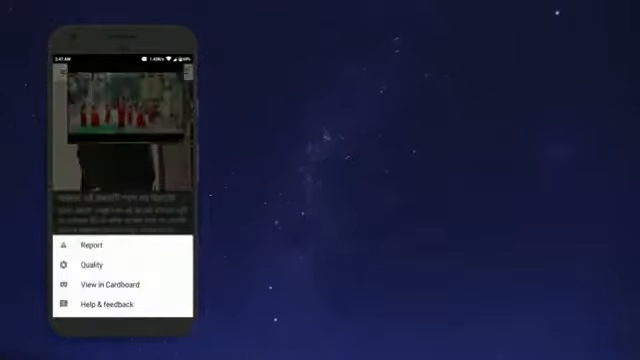
# Open the music video's watch page and start its built-in download.
pyautogui.click(90, 266)
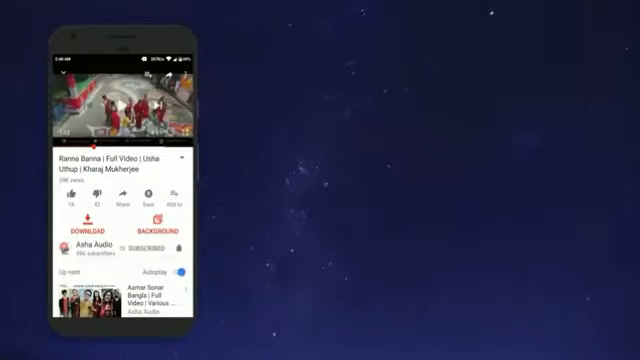
pyautogui.click(80, 222)
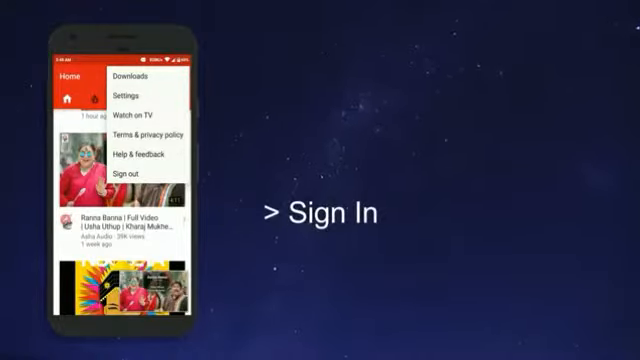
# Leave OGYouTube's account menu and expand Phoenix's floating quick-actions menu over the dark feed.
pyautogui.click(128, 74)
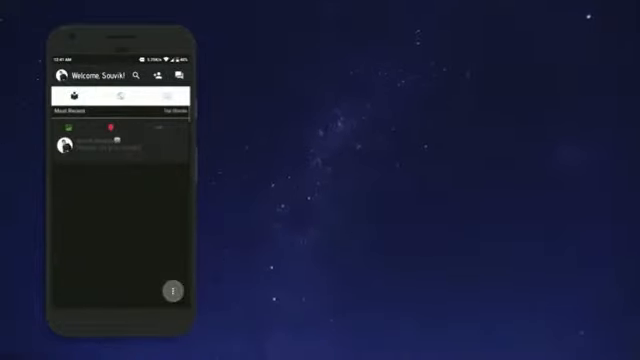
pyautogui.click(116, 144)
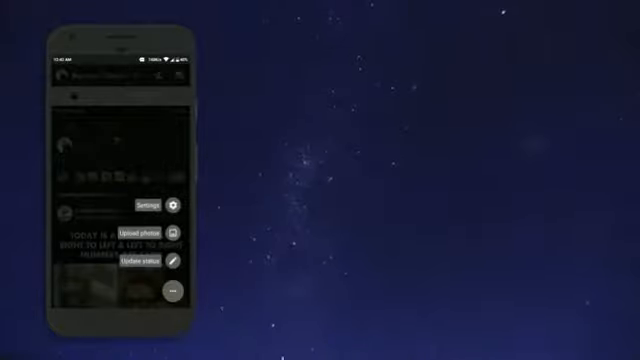
# Enter Phoenix's settings and scroll through the Notifications page for Facebook, message and chat head alerts.
pyautogui.click(138, 206)
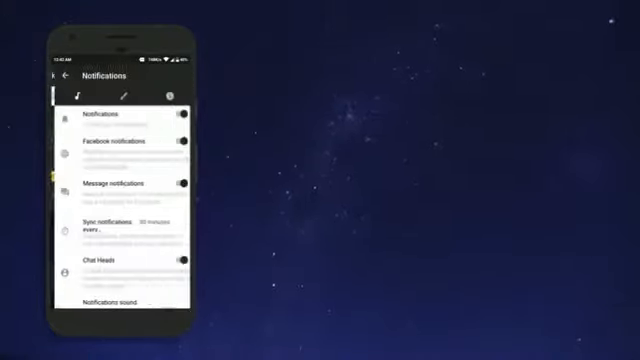
pyautogui.scroll(-3)
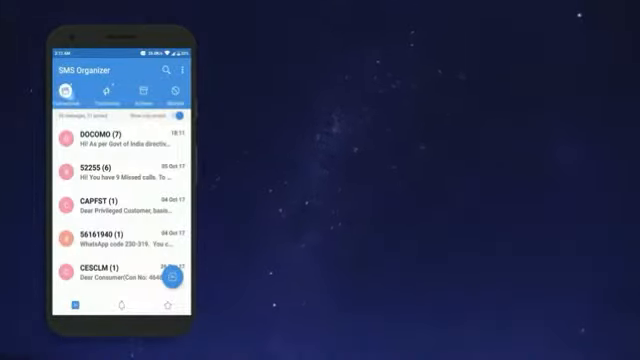
# View the DOCOMO thread, return to the inbox, switch to the Promotions category and show the options list.
pyautogui.click(100, 138)
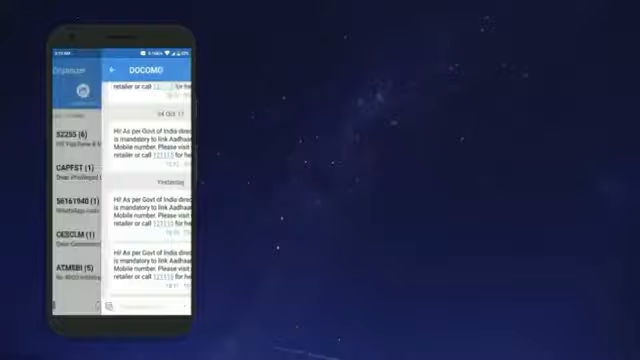
pyautogui.click(116, 72)
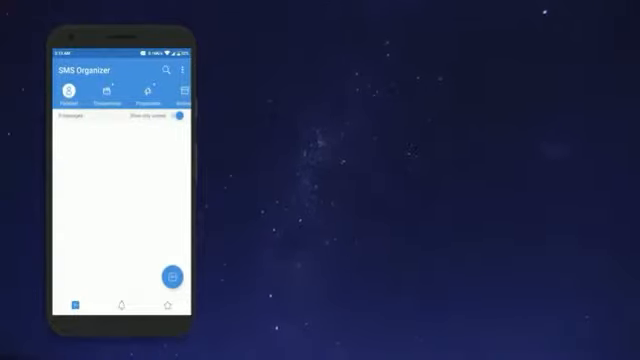
pyautogui.click(100, 100)
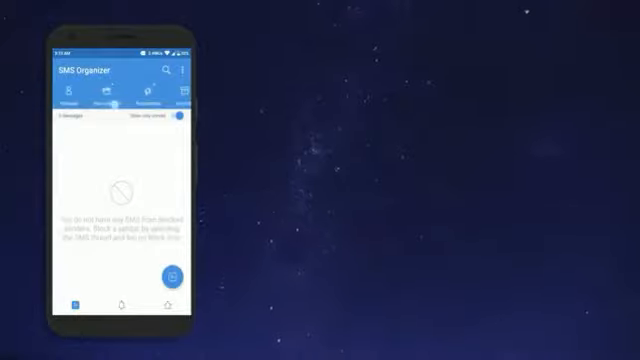
pyautogui.click(120, 302)
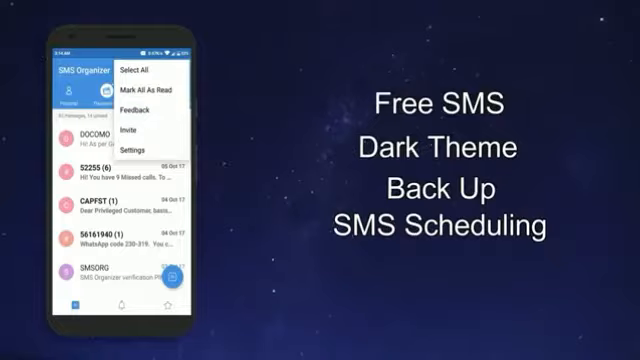
# Turn on 'Use dark theme' in settings, return to the Personal tab and check the starred messages section.
pyautogui.click(128, 152)
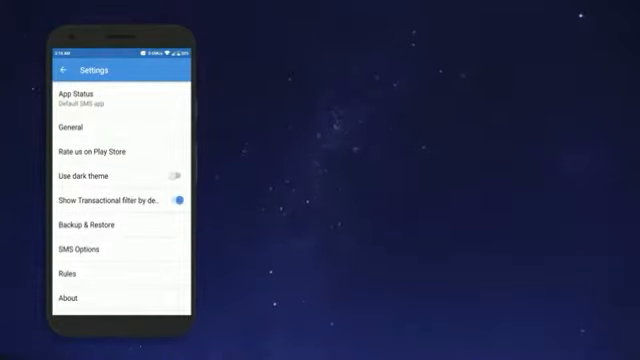
pyautogui.click(180, 178)
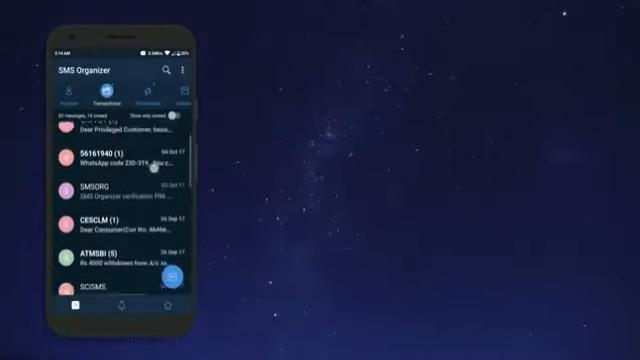
pyautogui.scroll(-3)
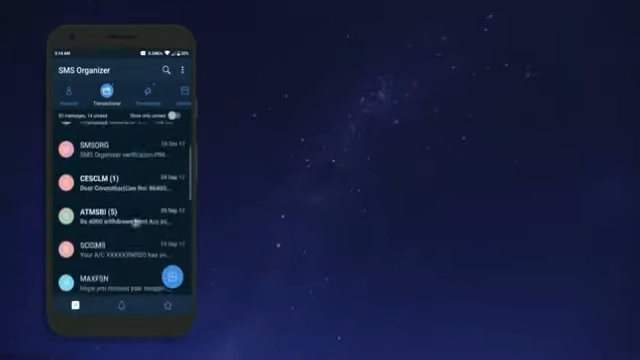
pyautogui.click(62, 100)
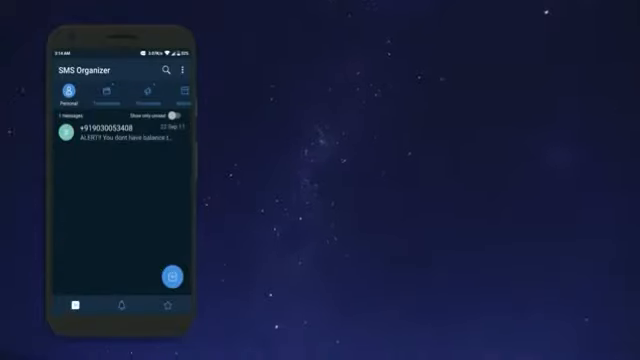
pyautogui.click(168, 304)
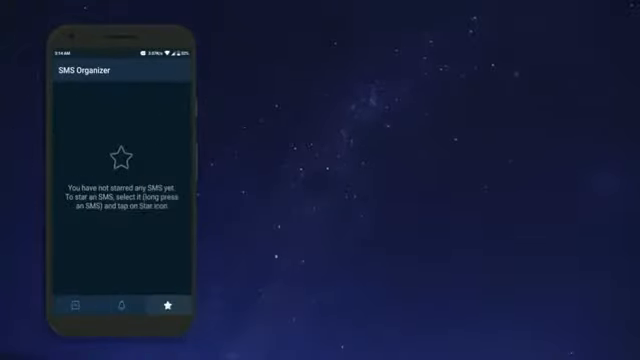
pyautogui.click(84, 300)
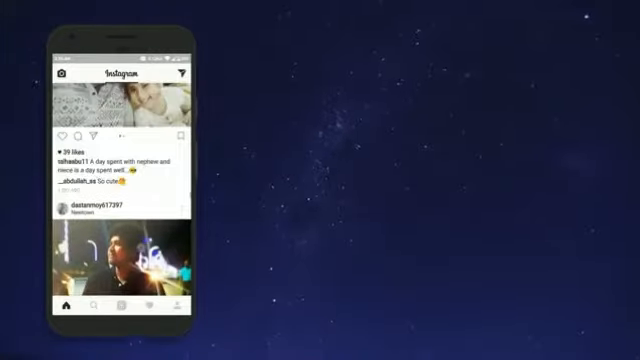
# Scroll through the OGInsta home feed to browse more posts.
pyautogui.scroll(3)
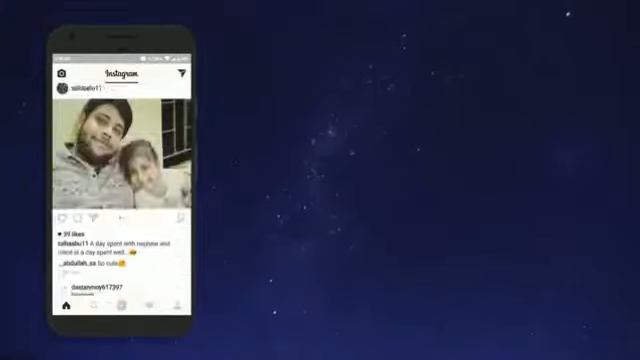
pyautogui.scroll(-3)
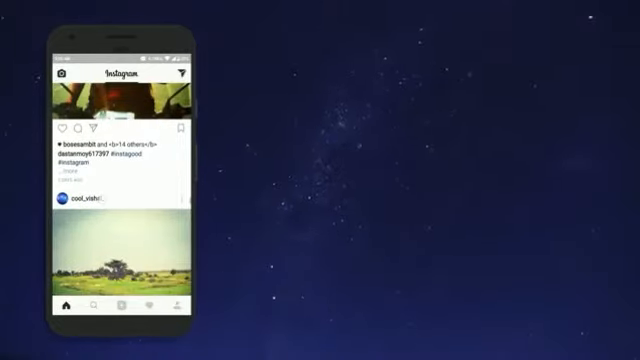
pyautogui.click(84, 206)
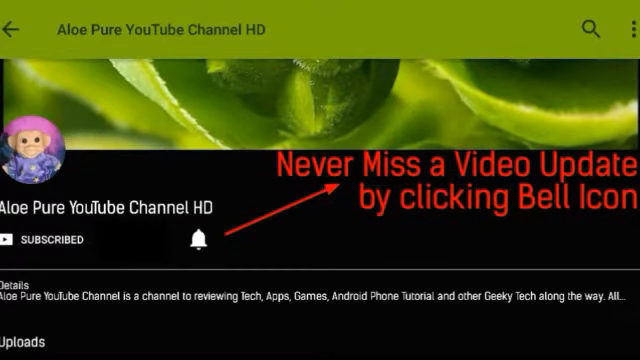
# Enable new-video notifications via the bell beside SUBSCRIBED on the Aloe Pure channel.
pyautogui.click(200, 240)
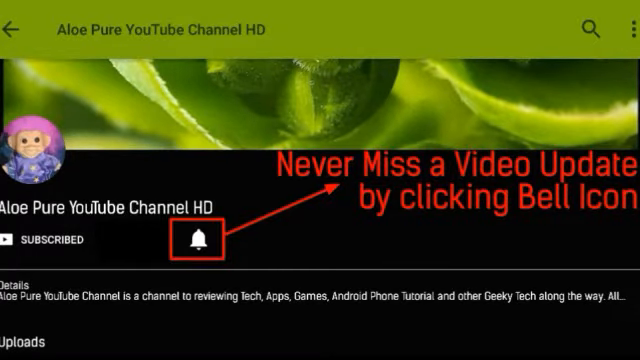